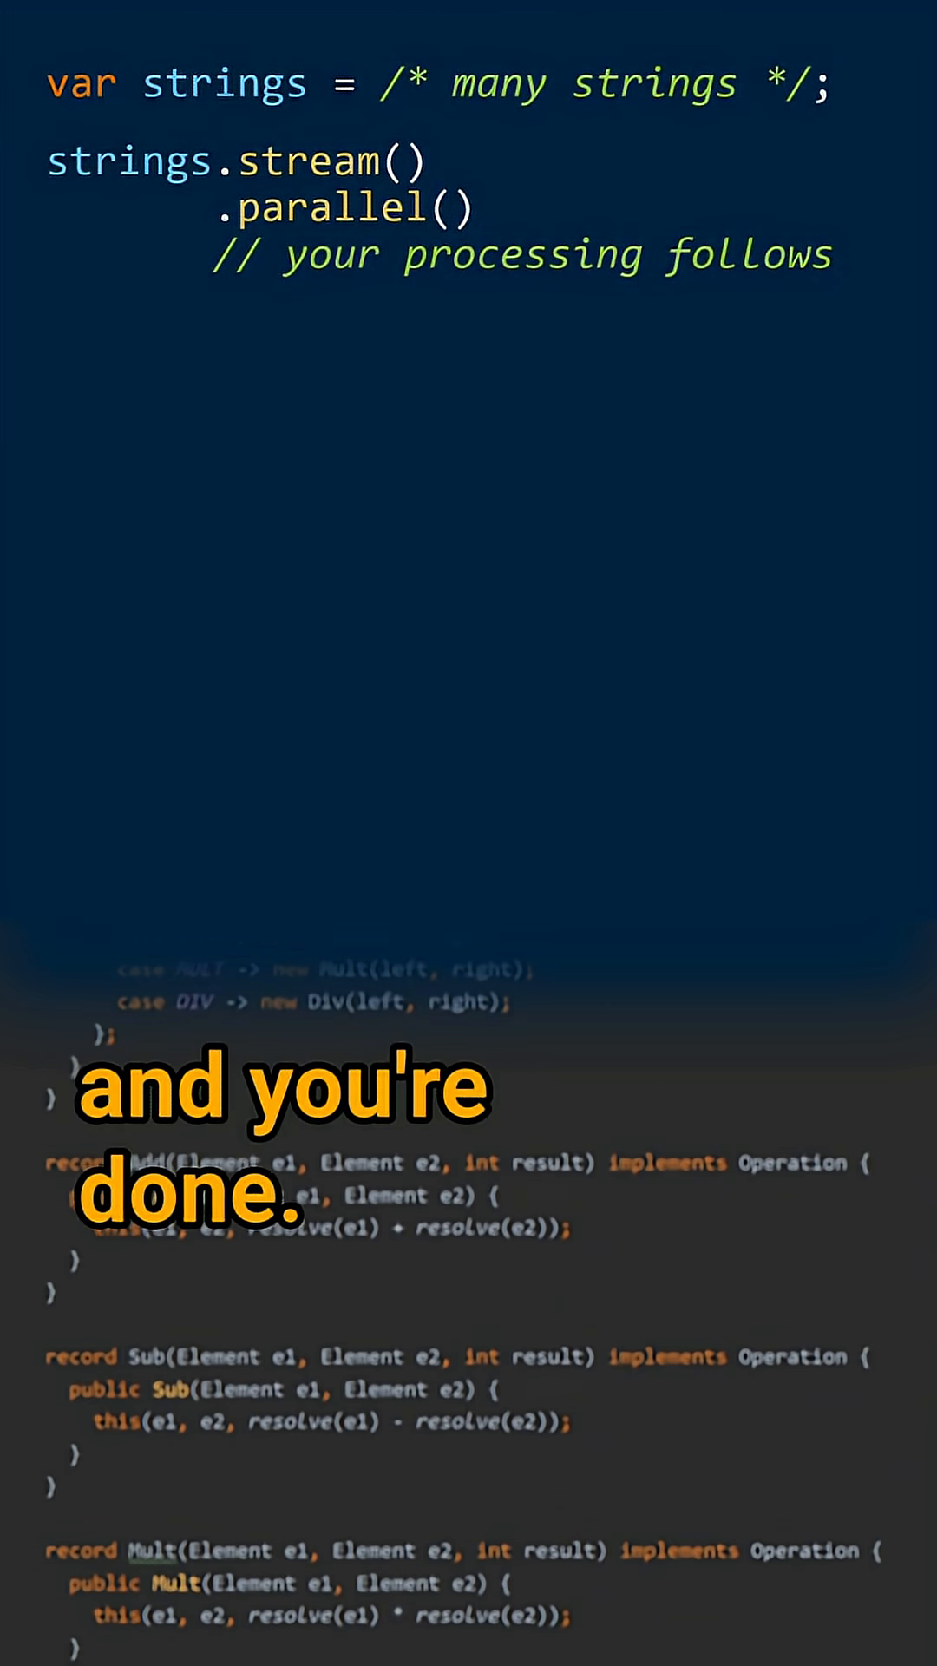
scroll(down, 3)
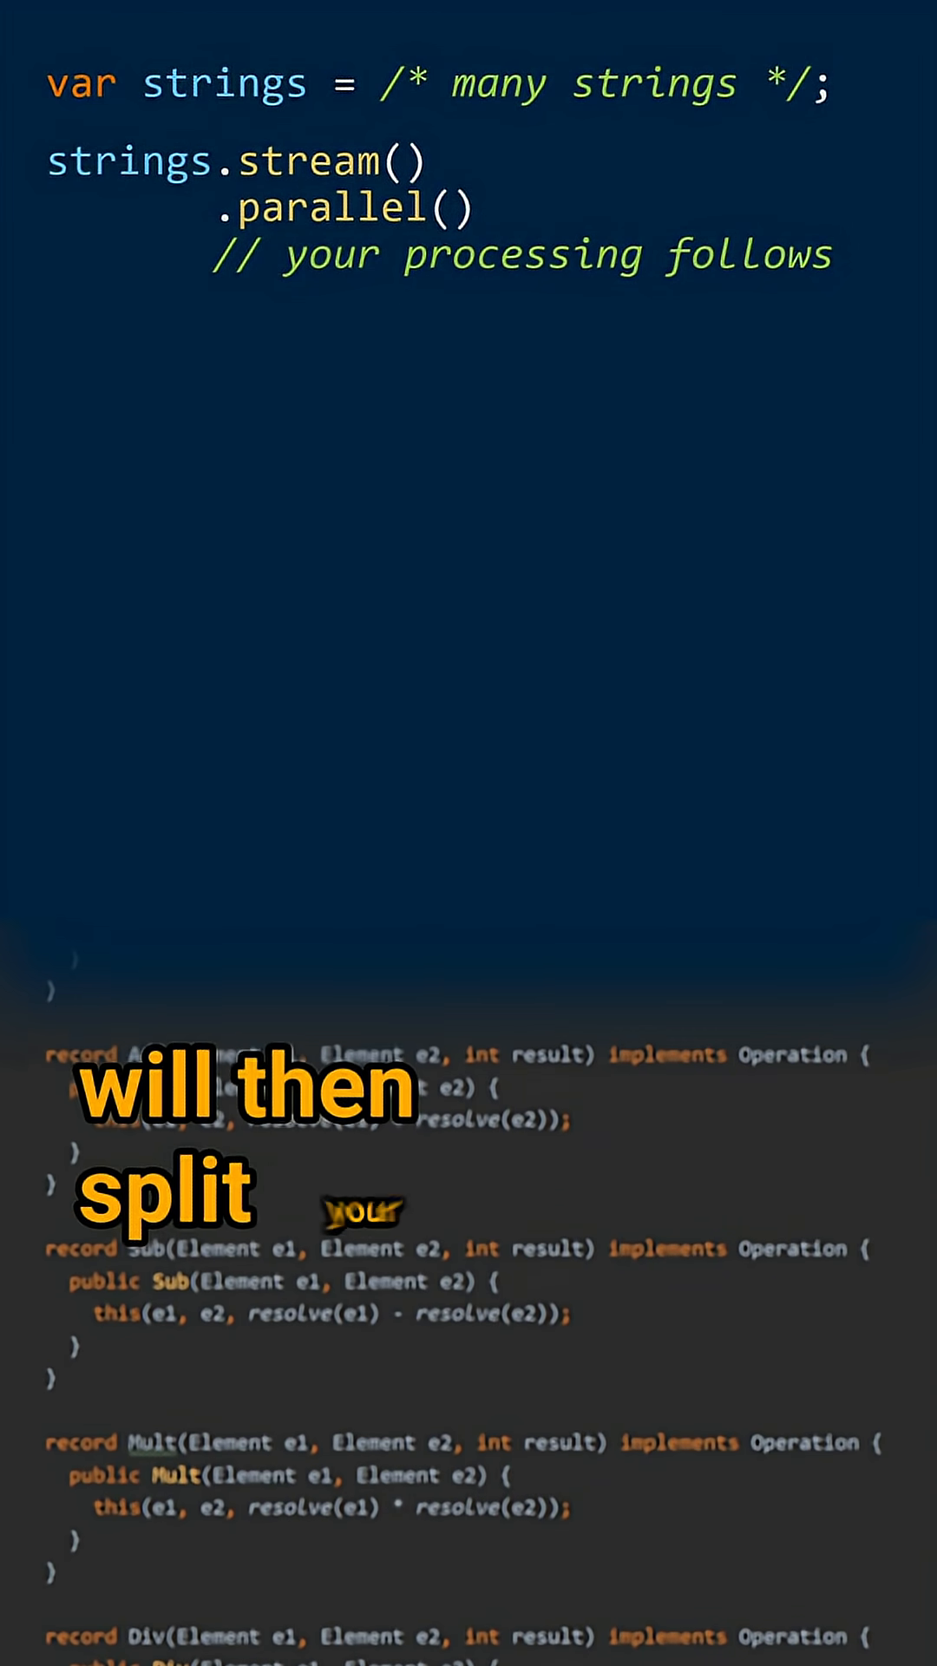